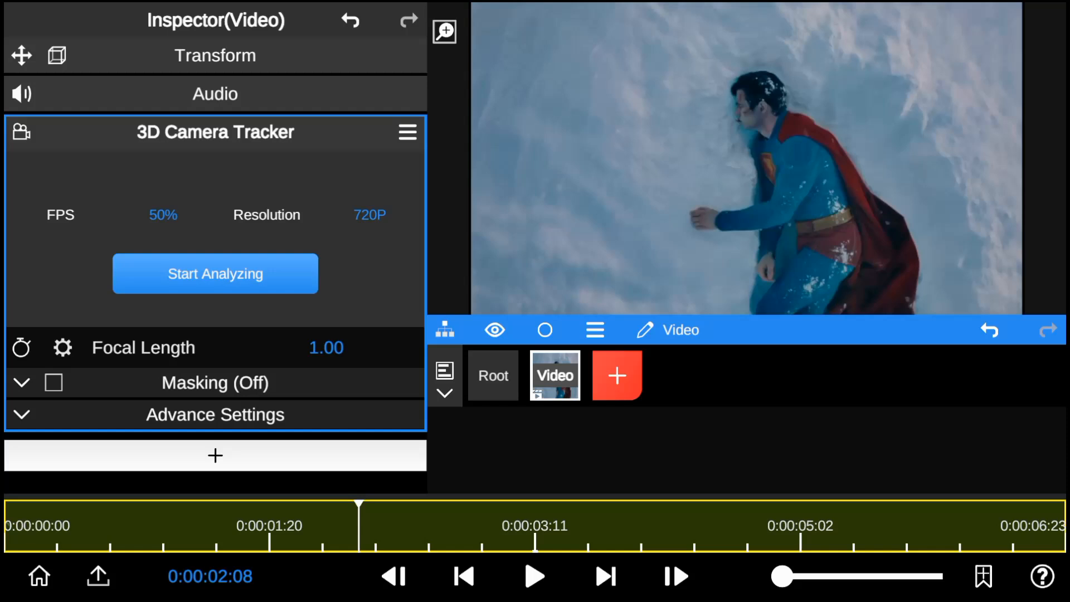
Enable Masking on the 3D Camera Tracker so a rectangle mask frames Superman.
left_click(216, 274)
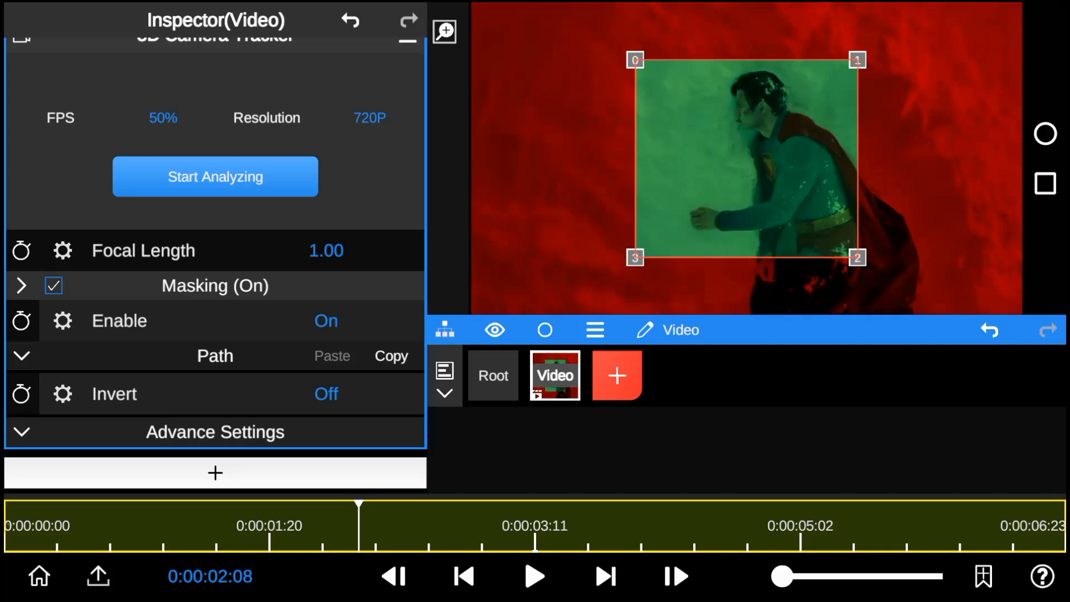
Taper the mask outline, then move it lower and rescale it around Superman's upper body.
left_click_drag(638, 258, 704, 200)
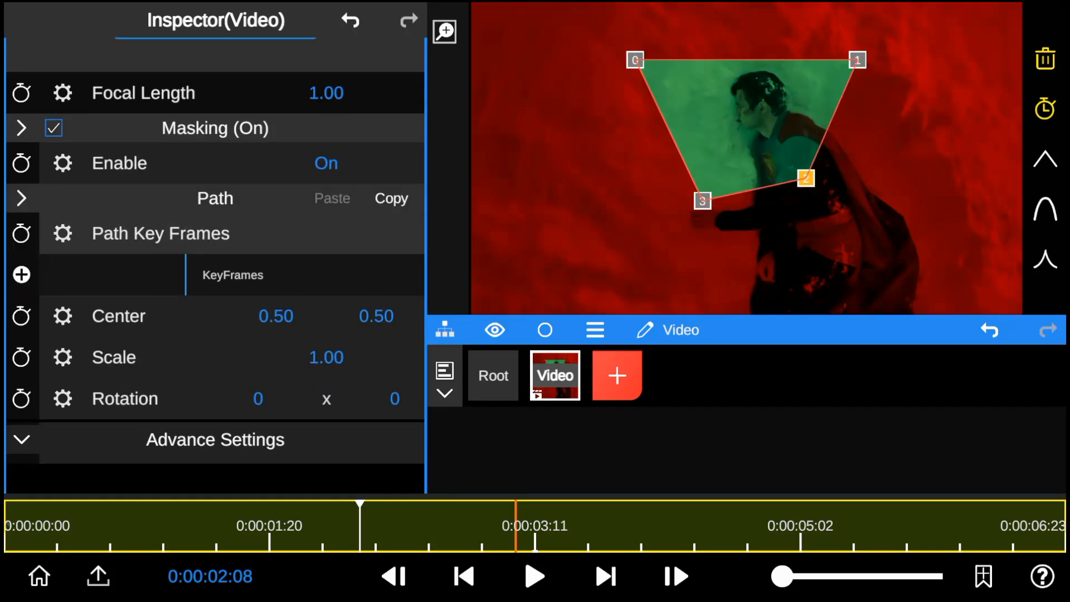
left_click_drag(360, 315, 360, 386)
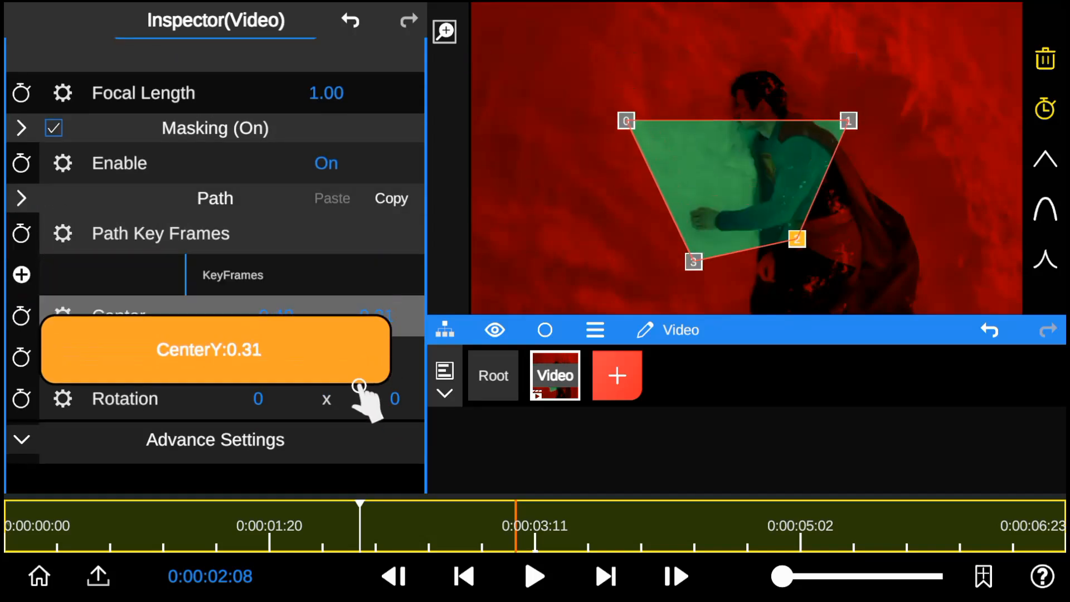
left_click_drag(358, 390, 331, 334)
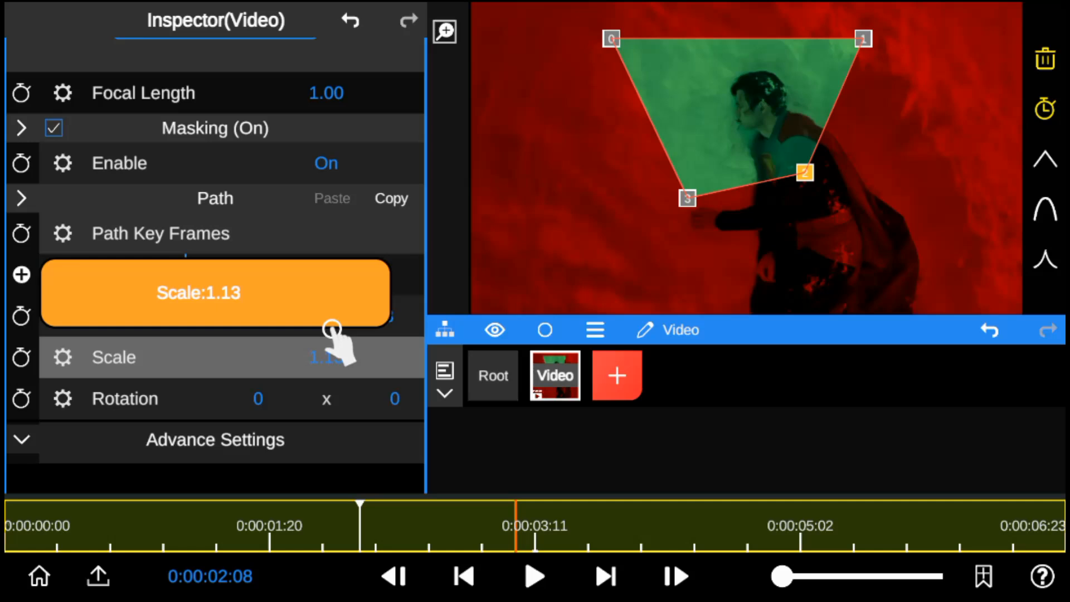
left_click_drag(331, 326, 302, 358)
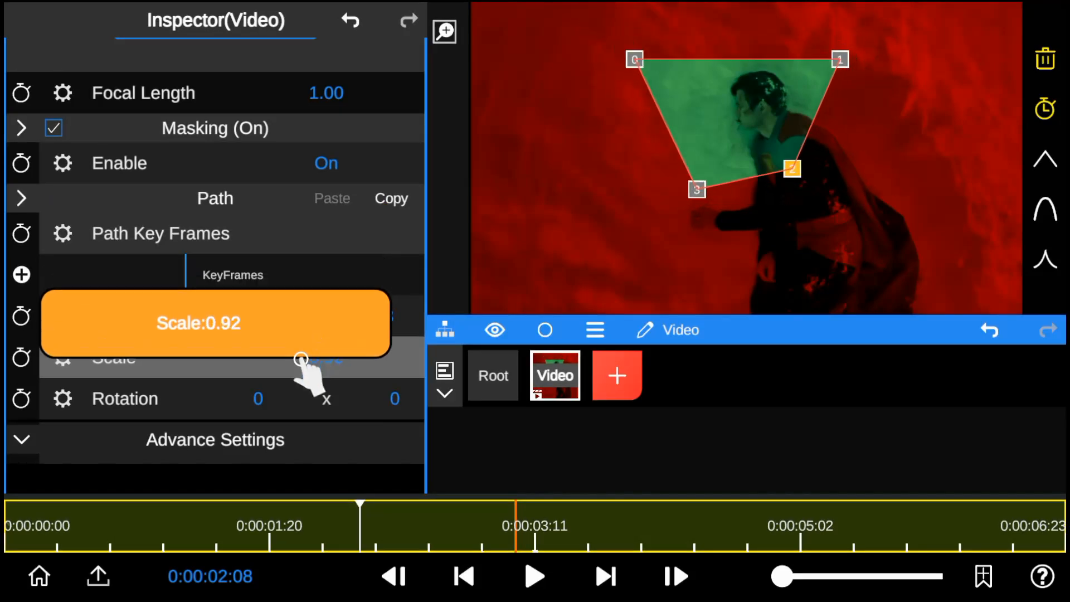
left_click_drag(304, 358, 360, 436)
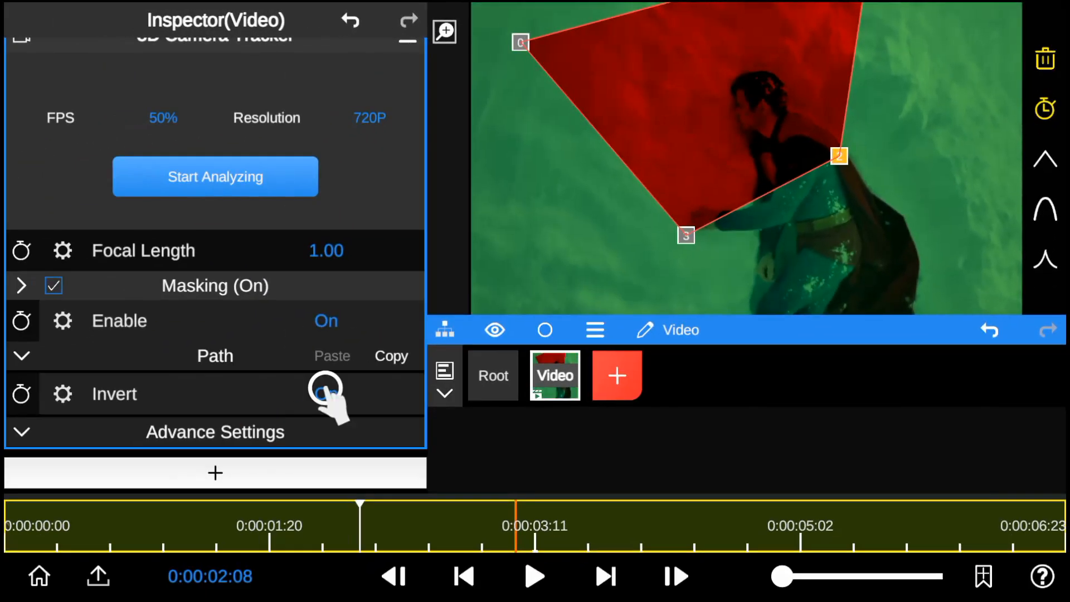
Invert the mask, then reset the 3D Camera Tracker to clear it.
left_click(326, 393)
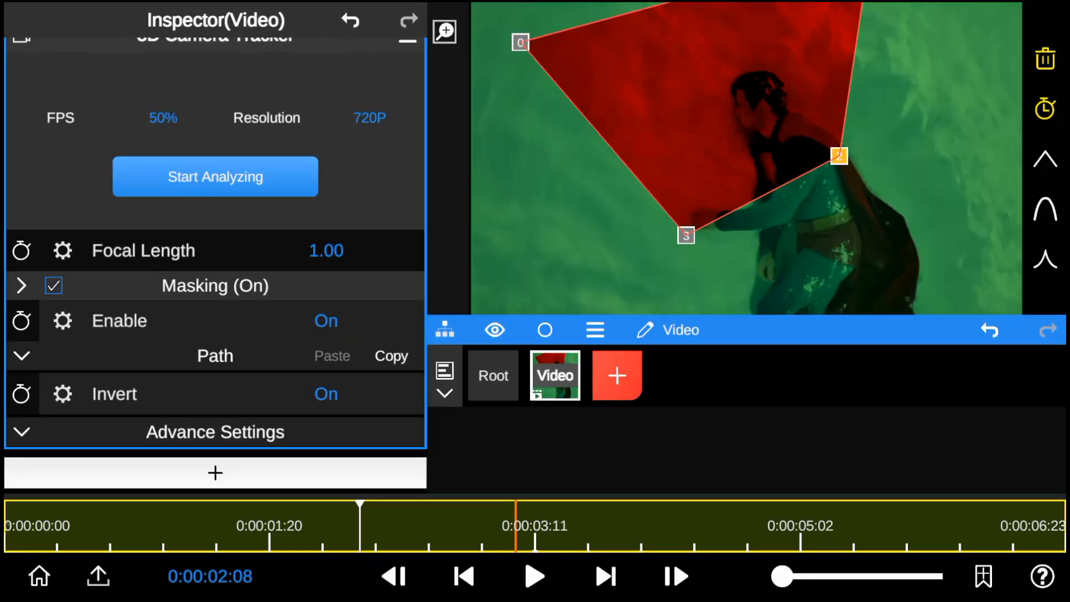
left_click(408, 131)
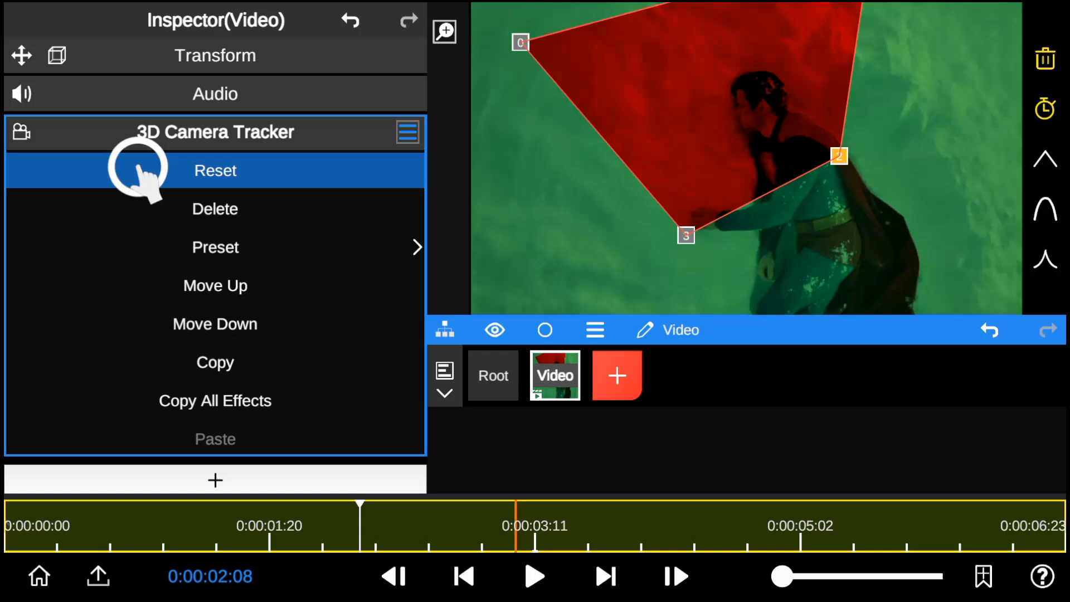
left_click(214, 169)
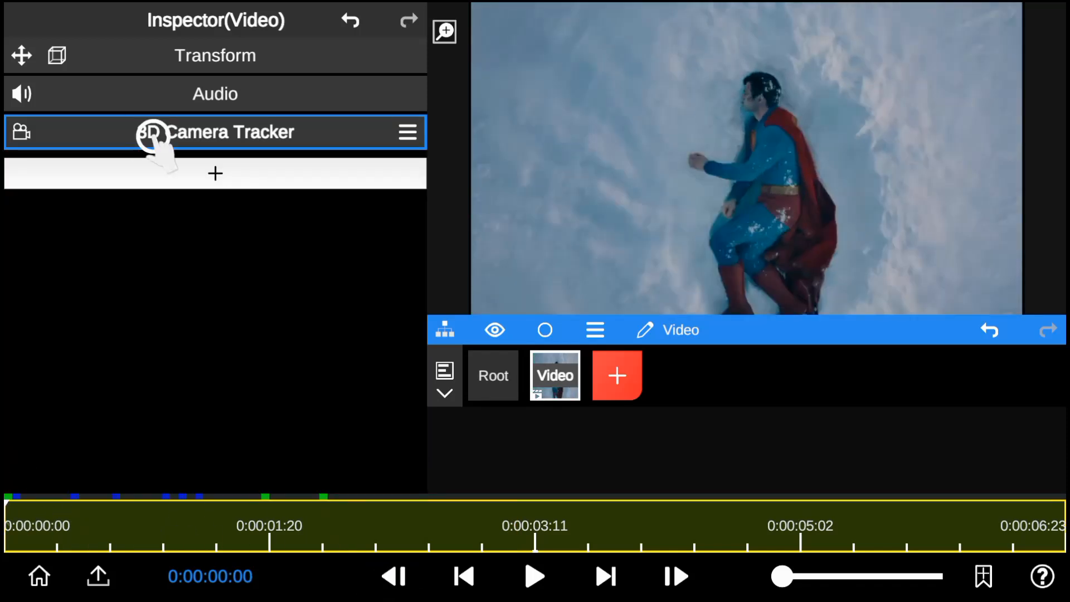
Re-enable masking and drag the right-side corners so the four-point mask encloses Superman's body.
left_click(215, 131)
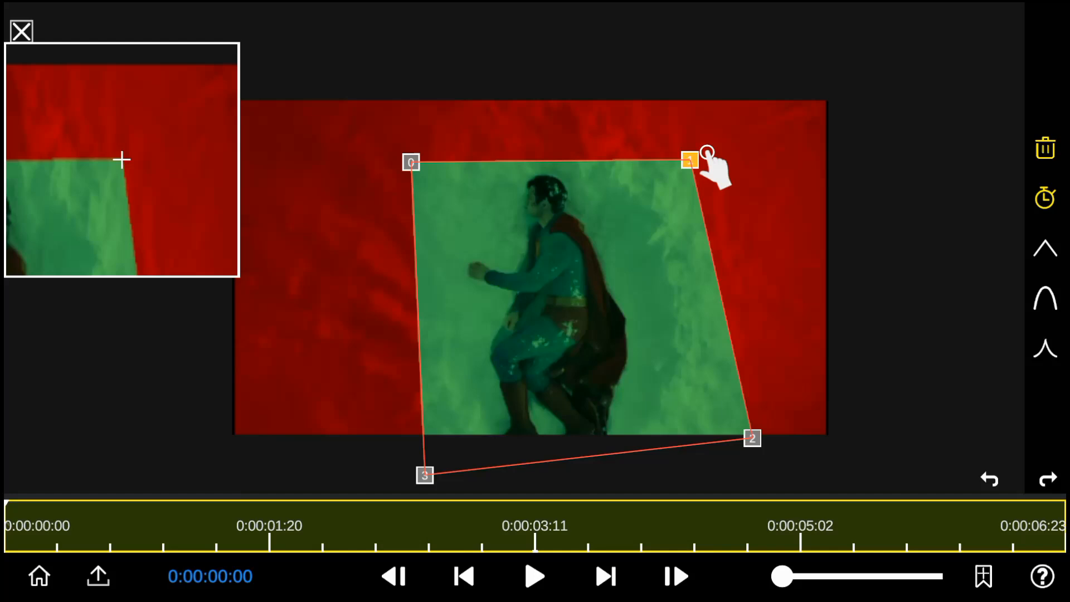
left_click_drag(689, 163, 746, 164)
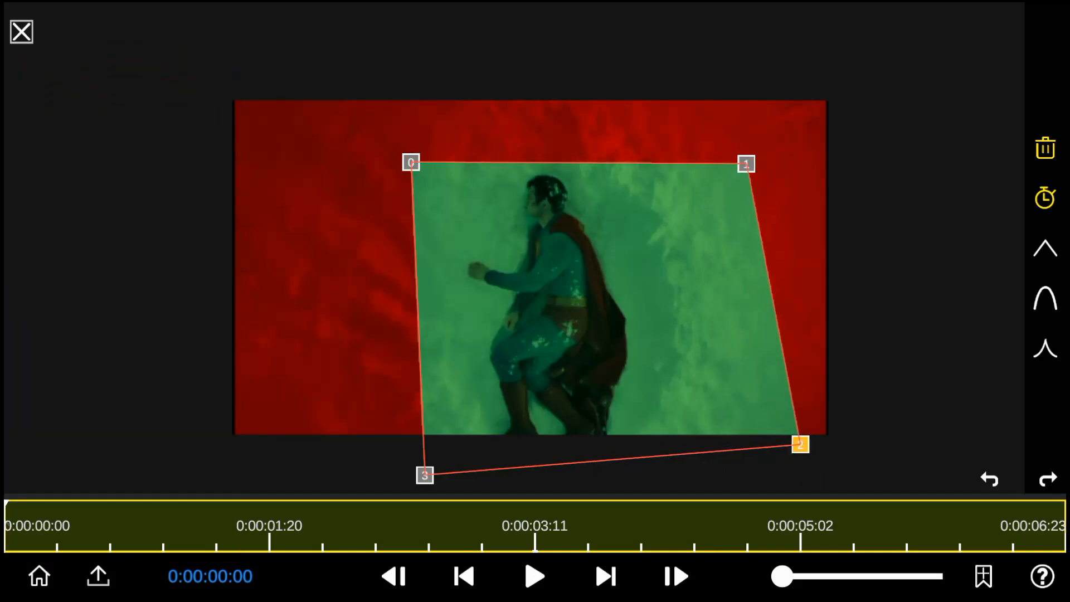
left_click_drag(746, 164, 742, 147)
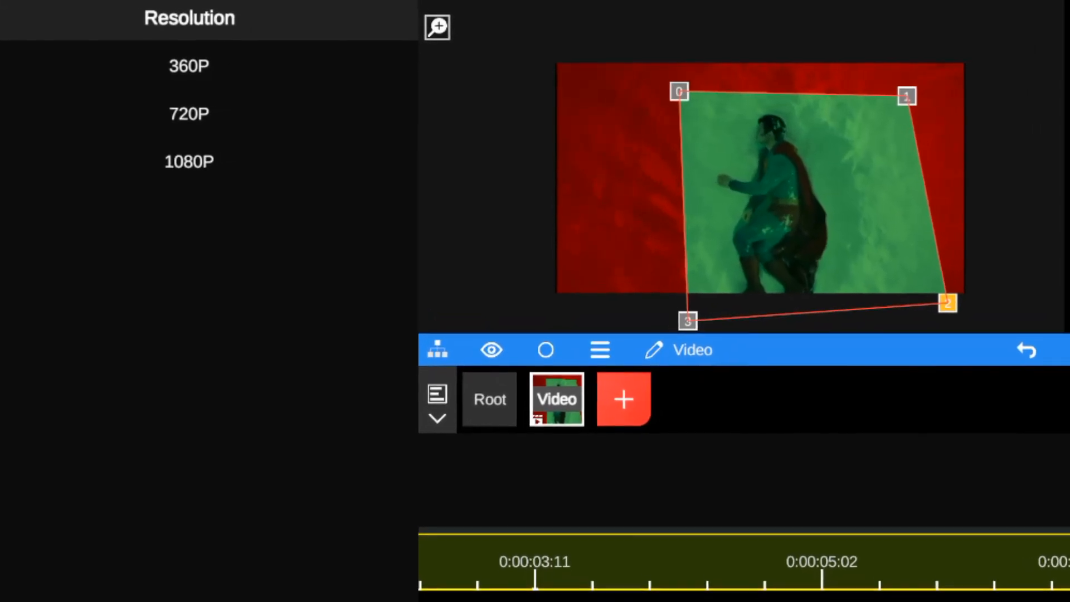
Set tracker resolution to 1080P and start analyzing the masked footage.
left_click(190, 160)
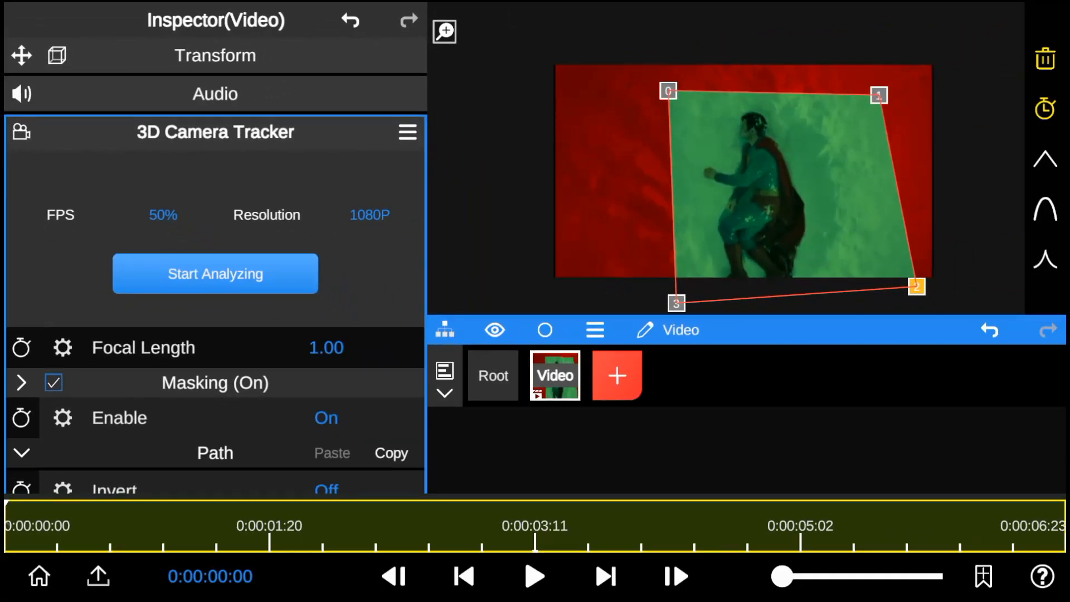
left_click(214, 274)
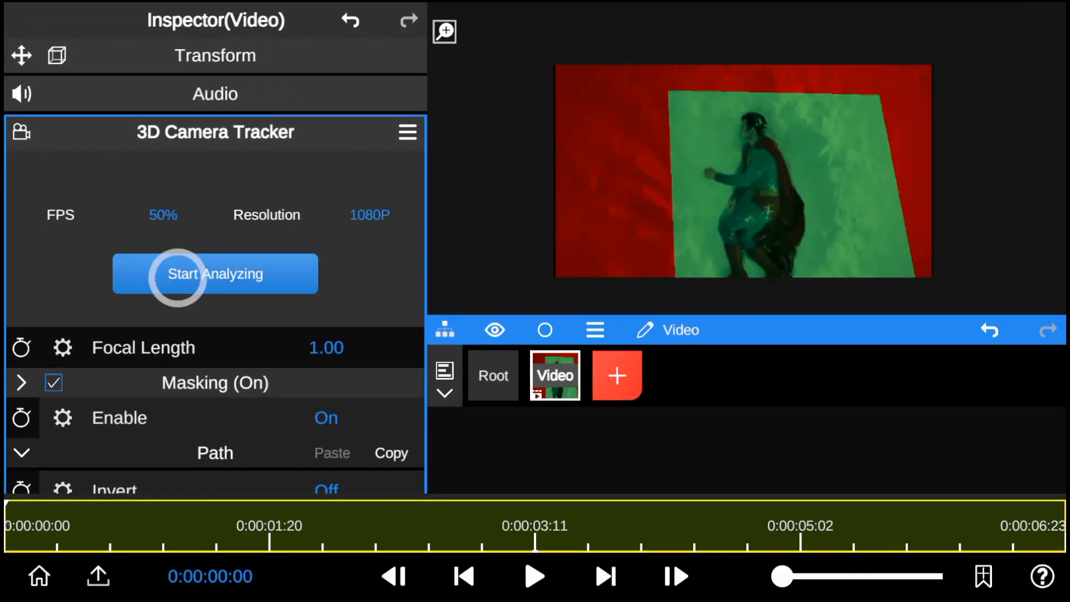
left_click(214, 274)
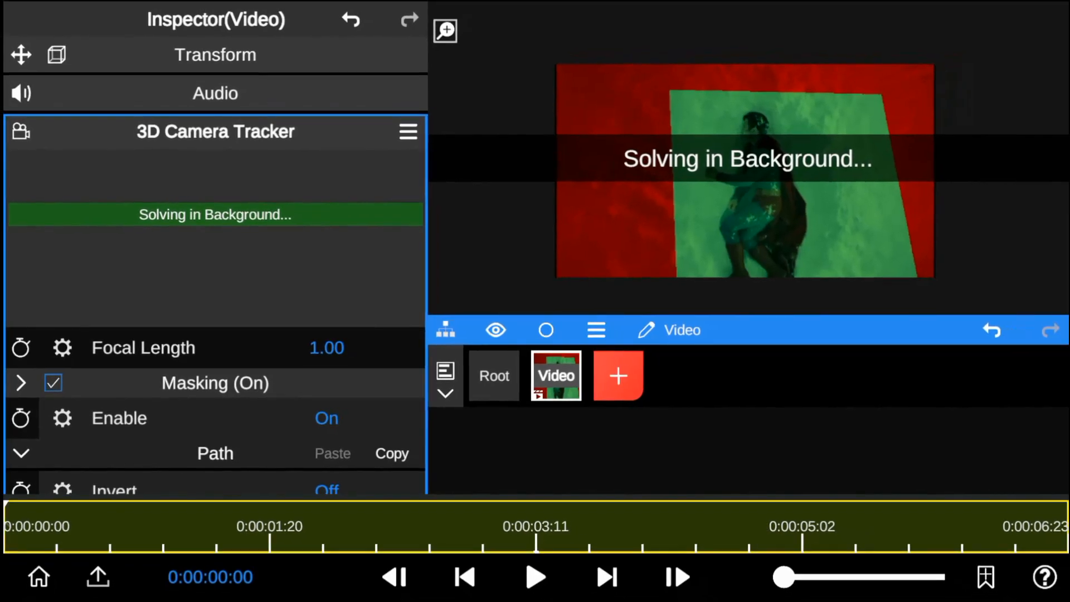
Add a new Fill layer using the green Lens Flare8 preset.
left_click(494, 376)
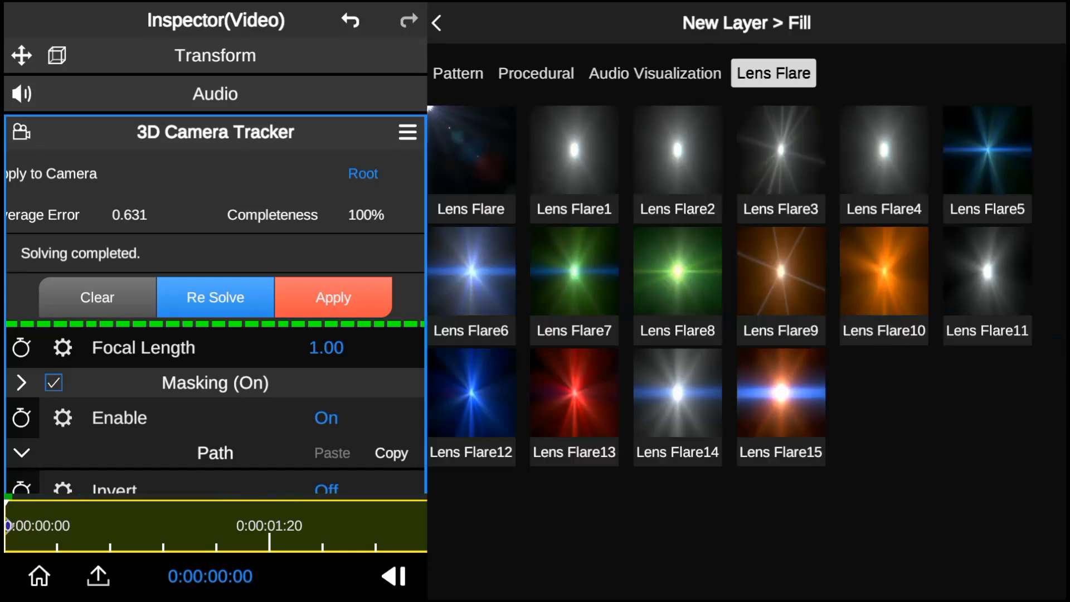
left_click(677, 270)
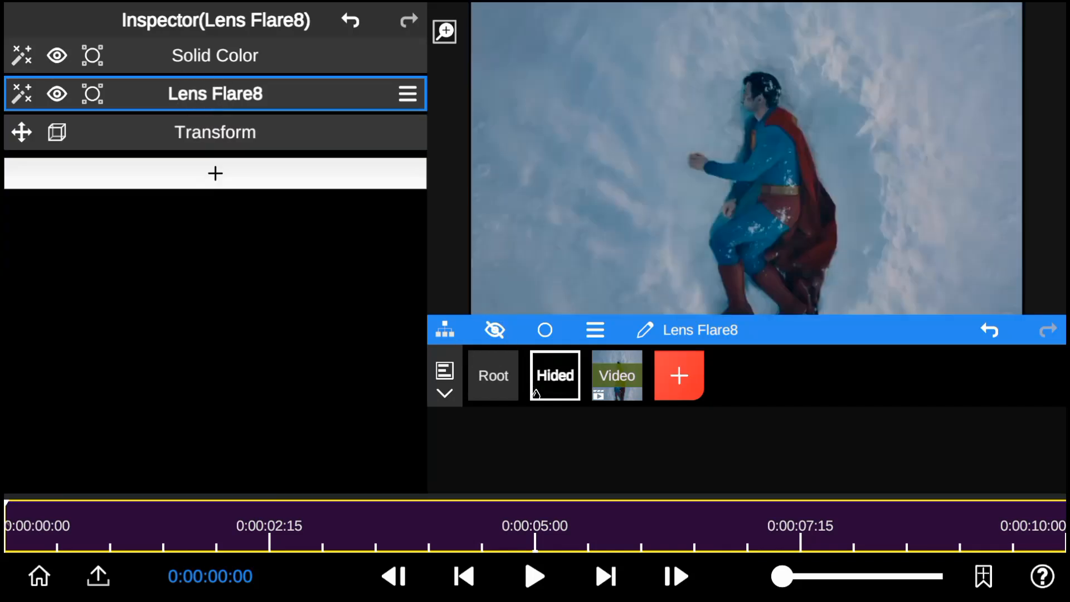
Tune the track-point threshold on the Video node and copy a reliable point's transform on Superman.
left_click(616, 375)
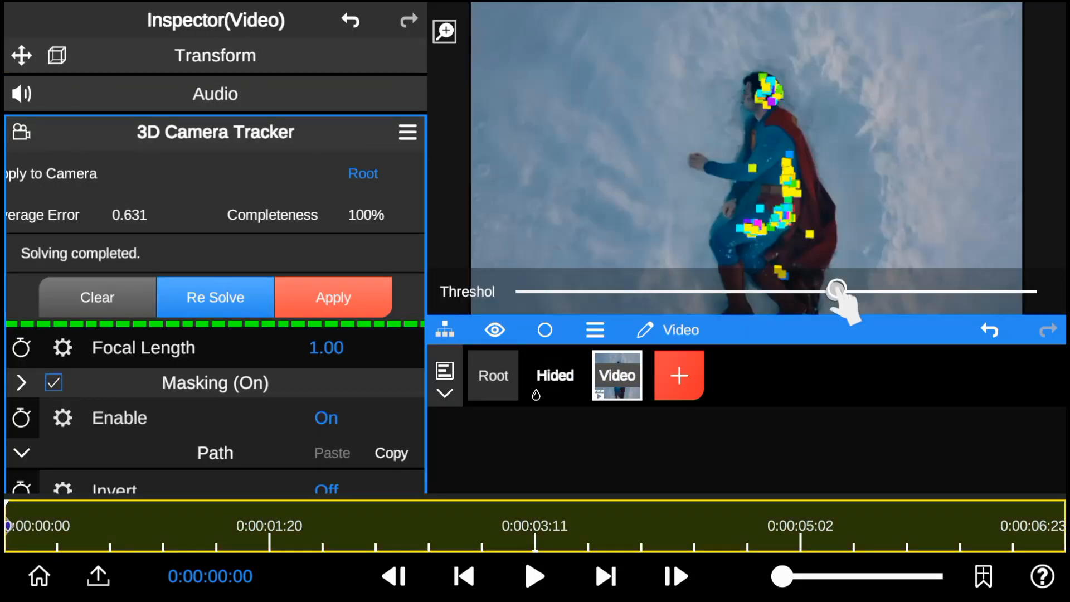
left_click_drag(836, 291, 1017, 291)
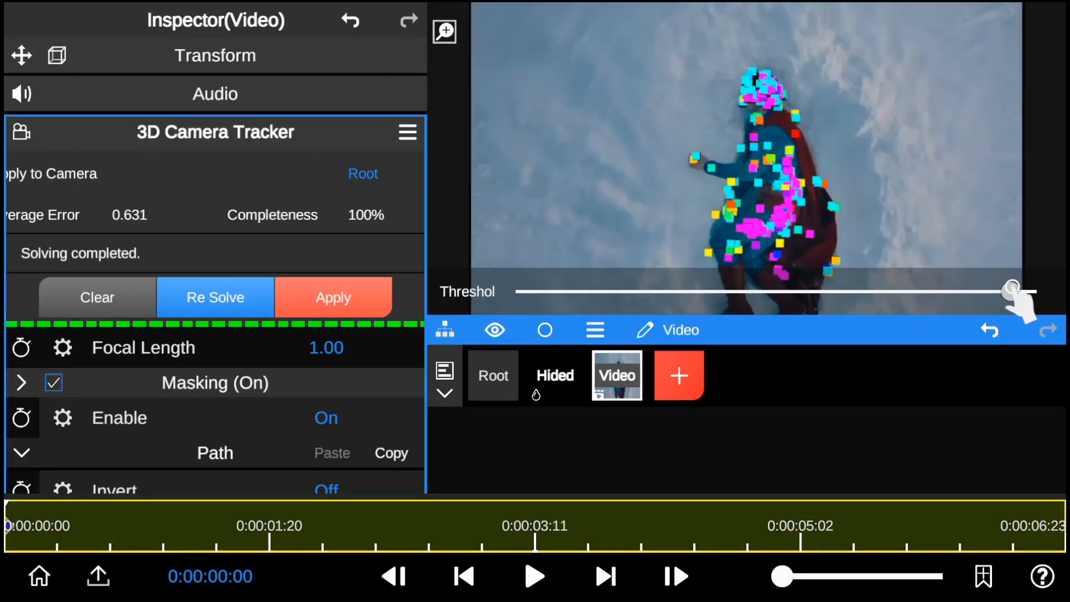
left_click_drag(1013, 291, 785, 291)
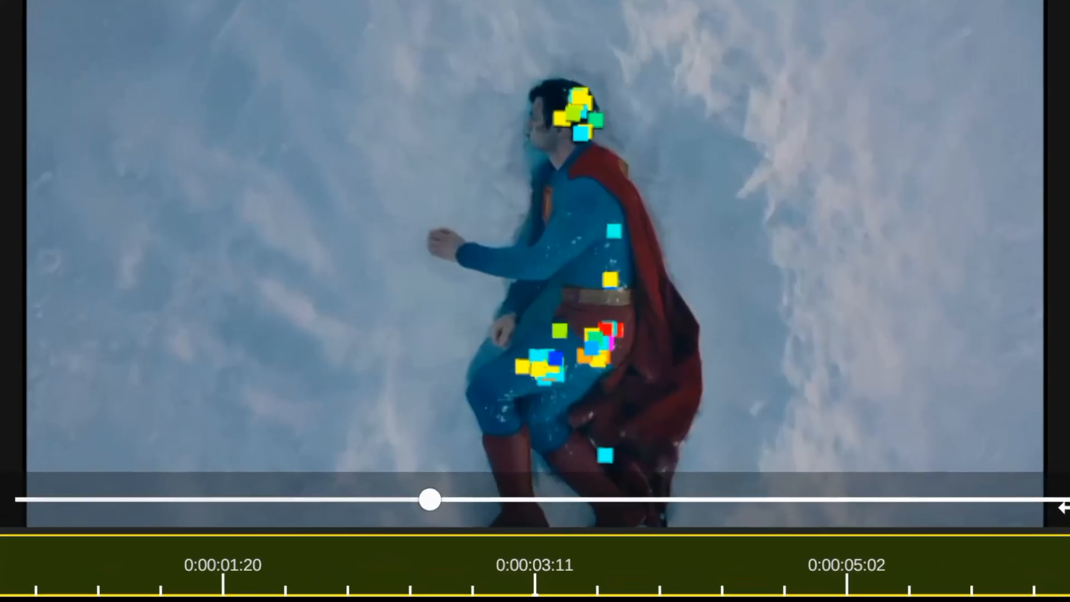
right_click(546, 372)
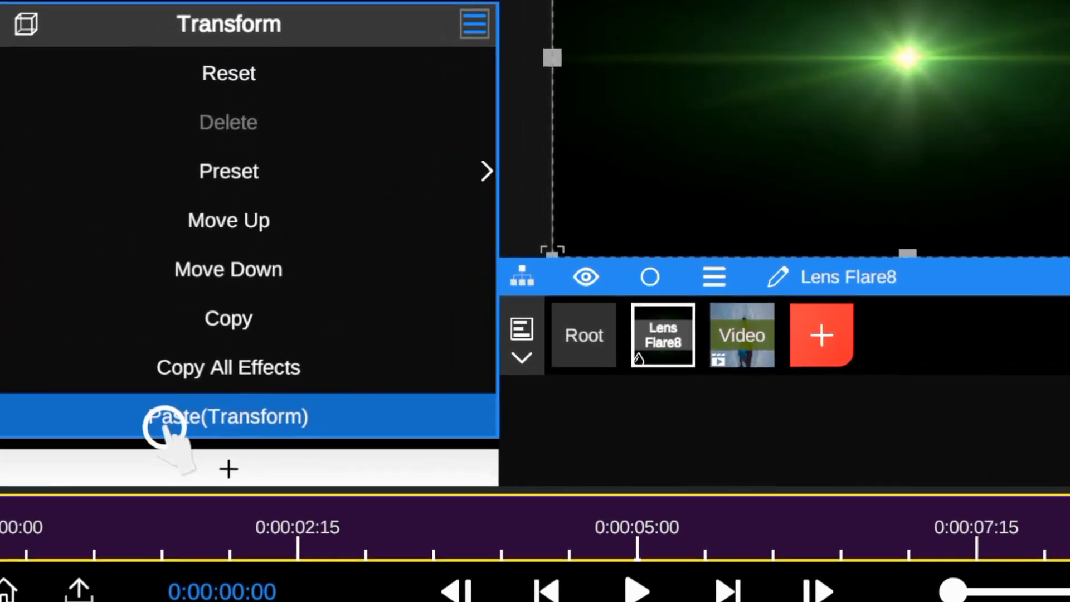
Paste the tracked transform onto Lens Flare8 and set Material Opacity to 0.05.
left_click(228, 416)
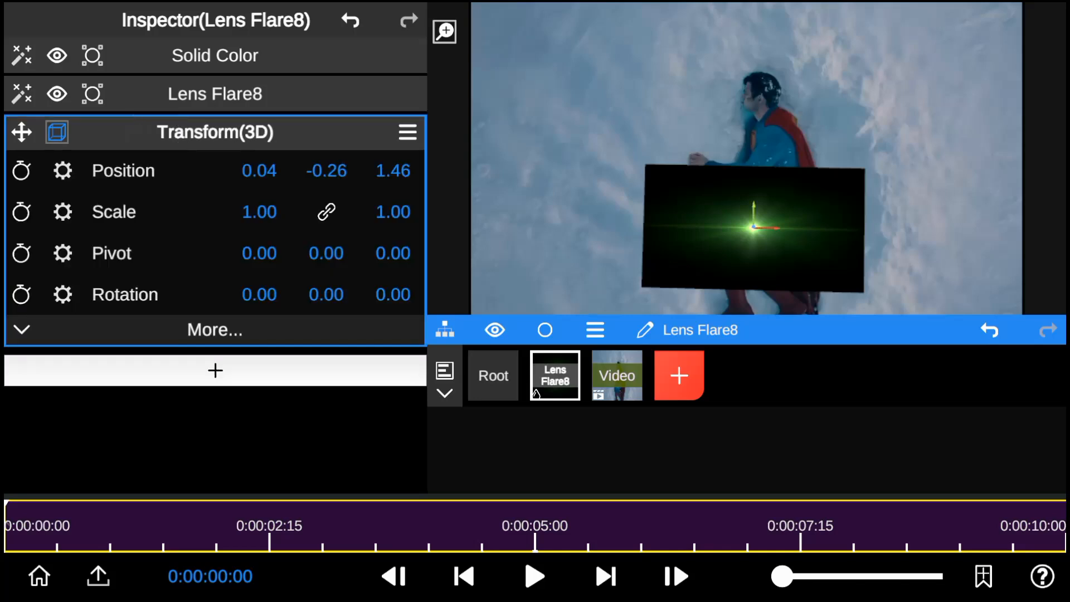
scroll("down", 3)
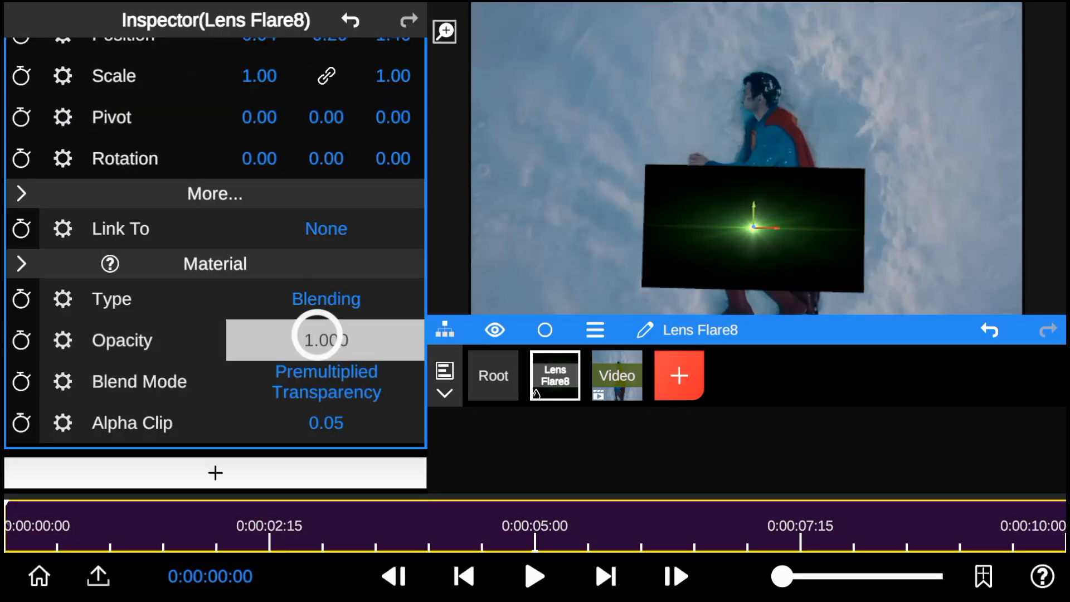
left_click(326, 340)
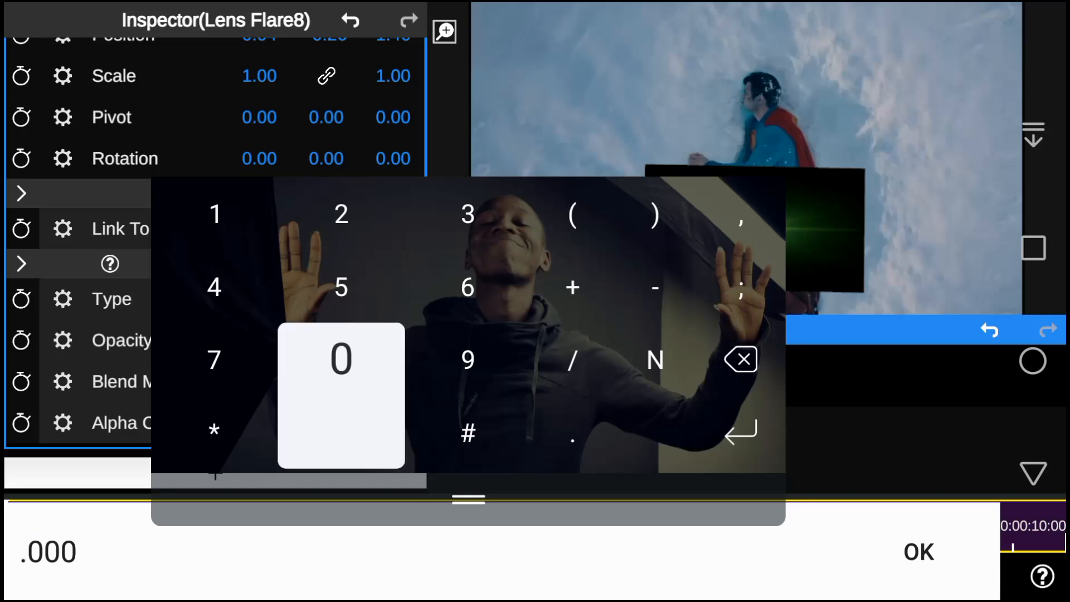
left_click(919, 551)
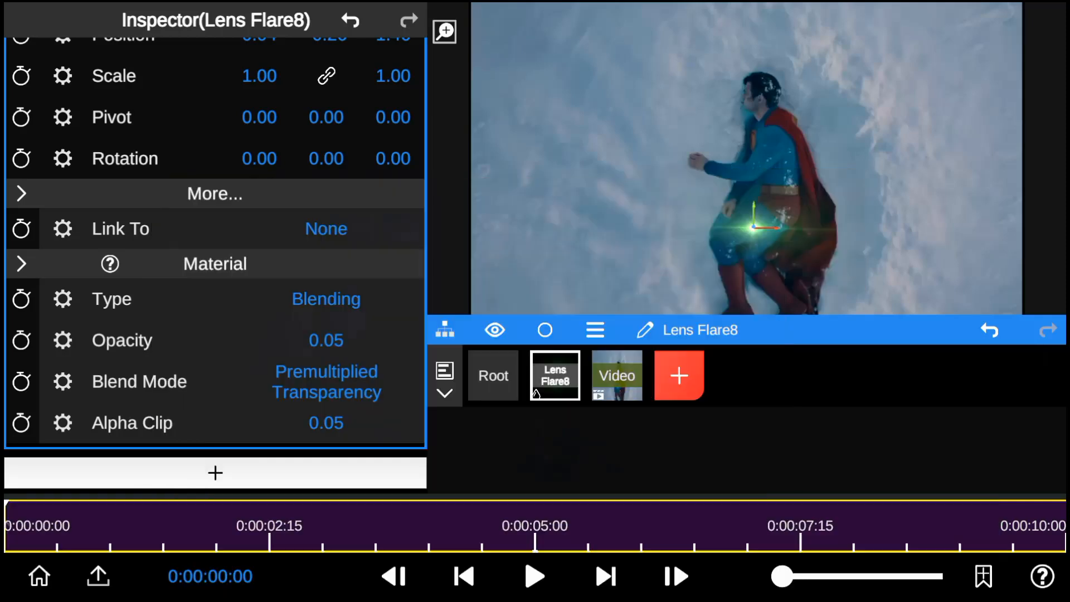
Return to the Video node and then the Root to view the full composite.
left_click(615, 375)
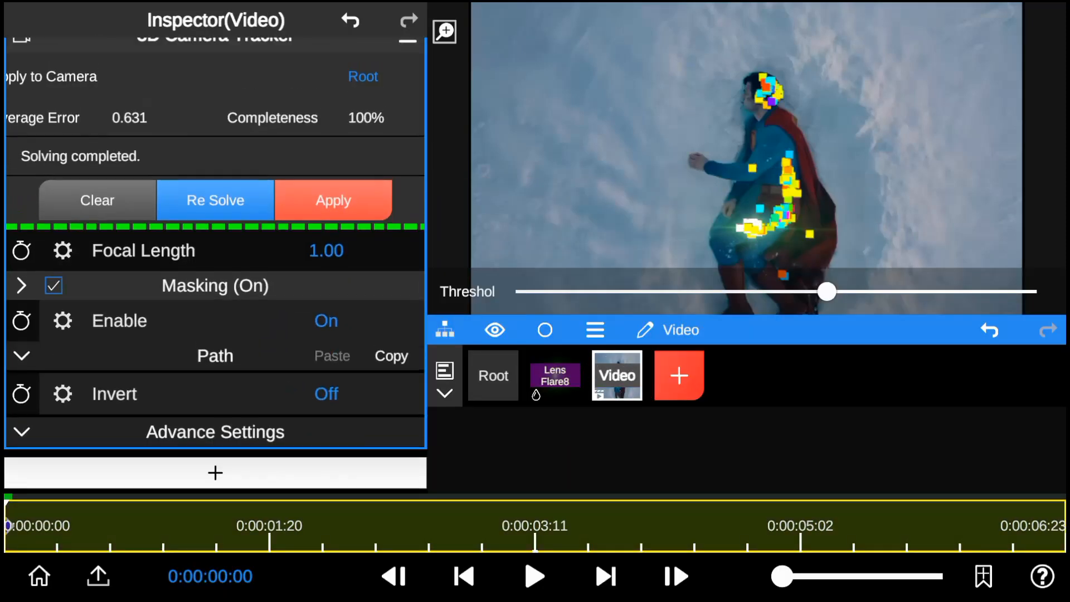
left_click(333, 200)
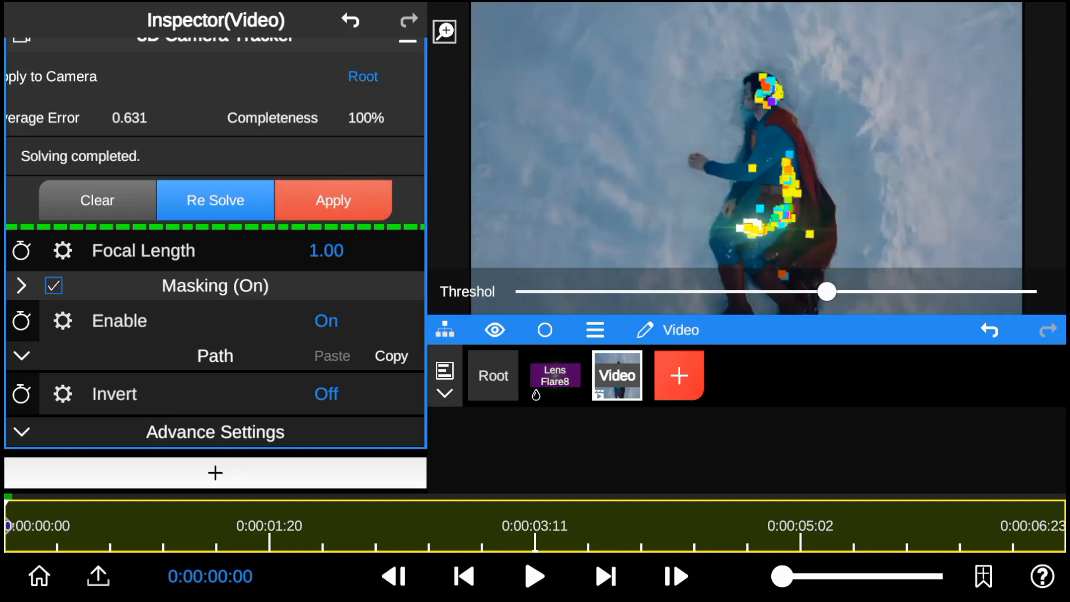
left_click(493, 376)
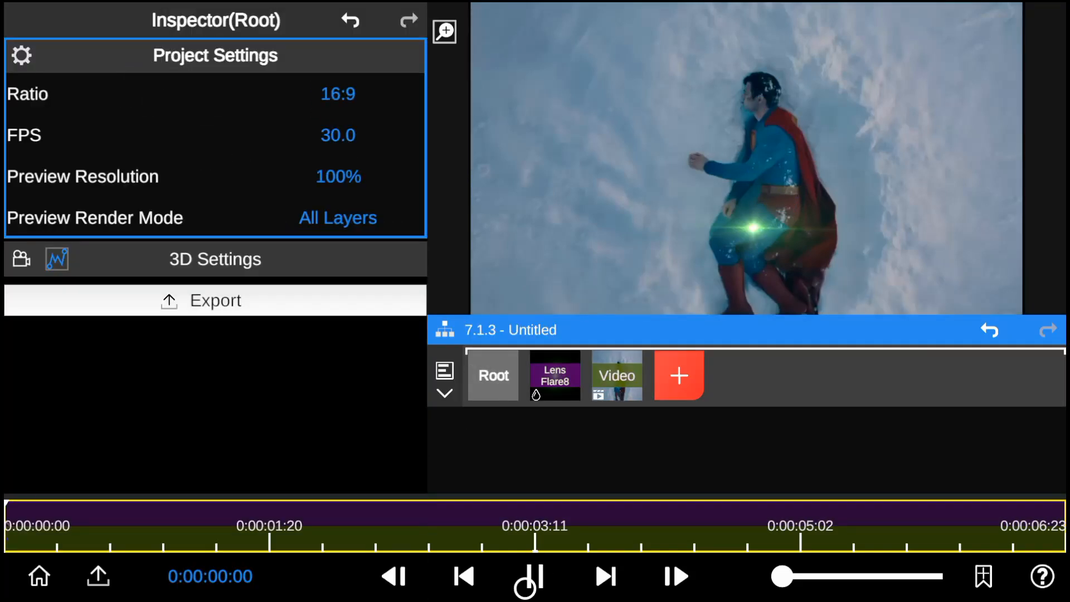
Play back the flare composite on the timeline.
left_click(525, 575)
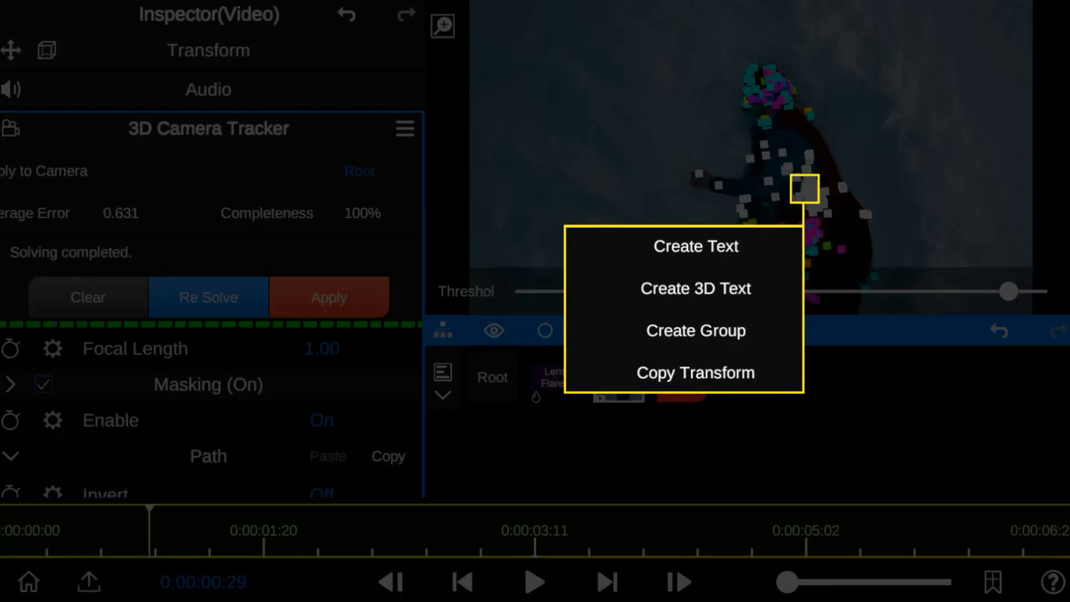
Create LOOK UP text from a tracked point with white fill, black outline and shadow.
left_click(694, 247)
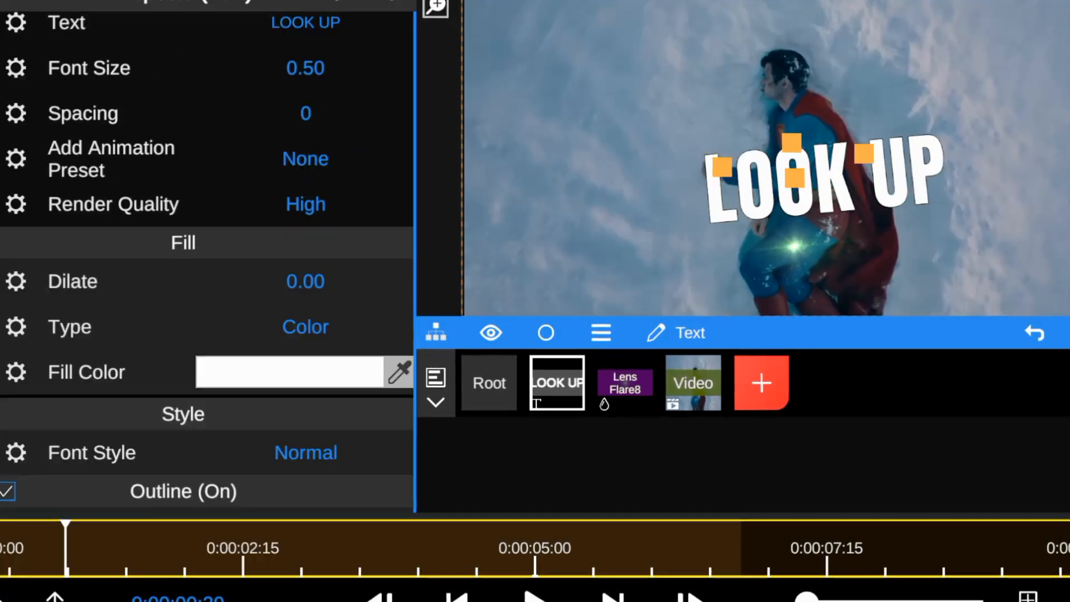
scroll("down", 3)
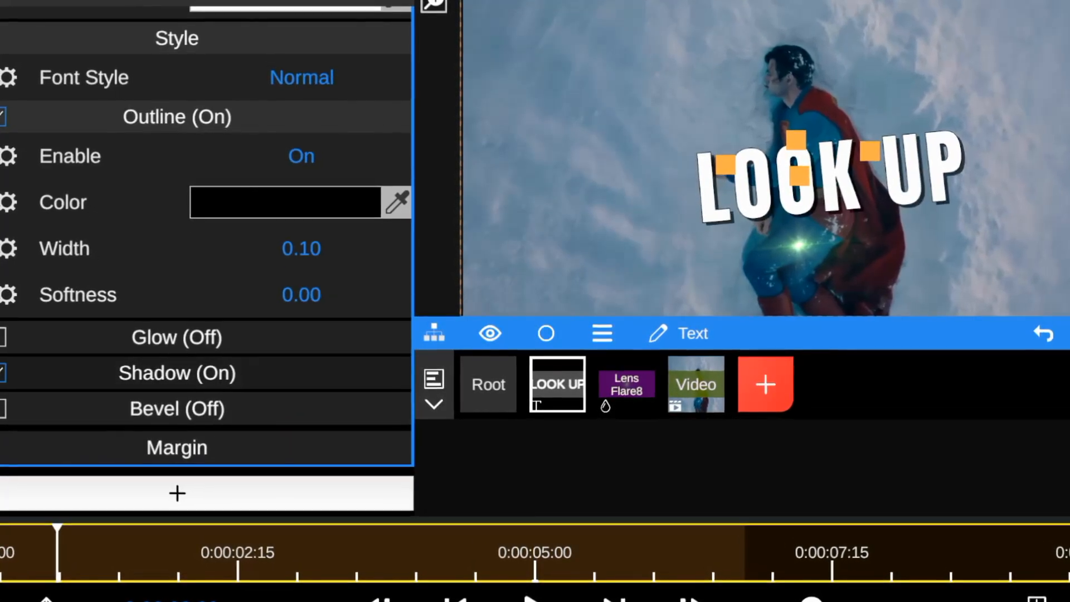